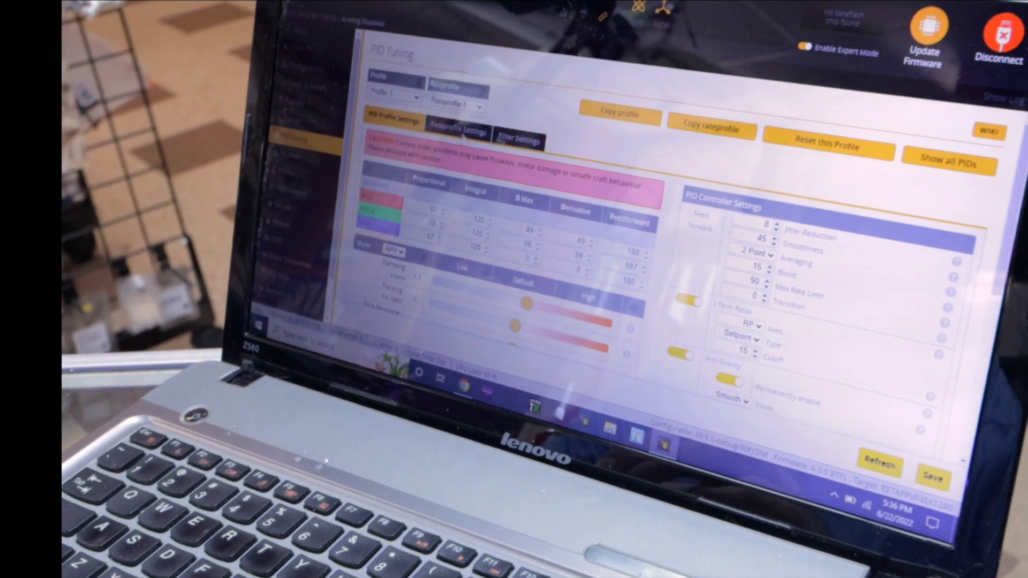
Show the Rateprofile Settings with Actual rates at 670 deg/s max on all axes
{"action": "left_click", "coordinate": [457, 132]}
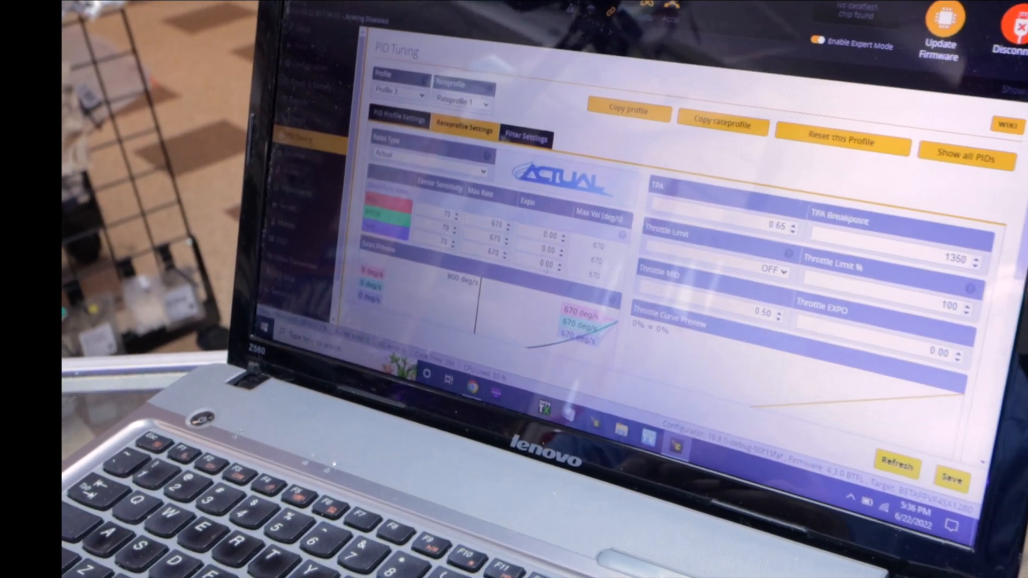